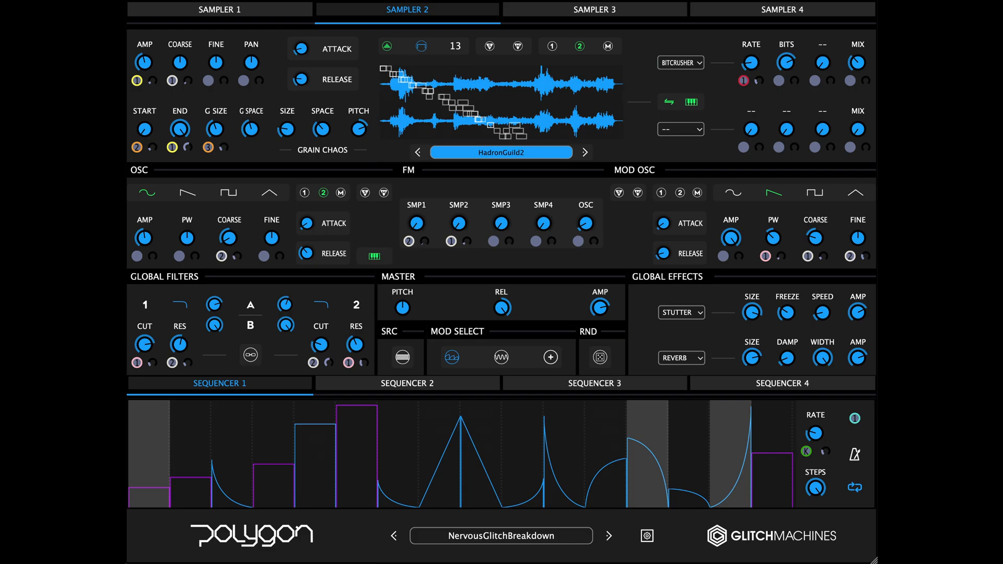
# - Go to the Polygon – Hybrid Sampler product page from the Glitchmachines plugins list
pyautogui.click(223, 16)
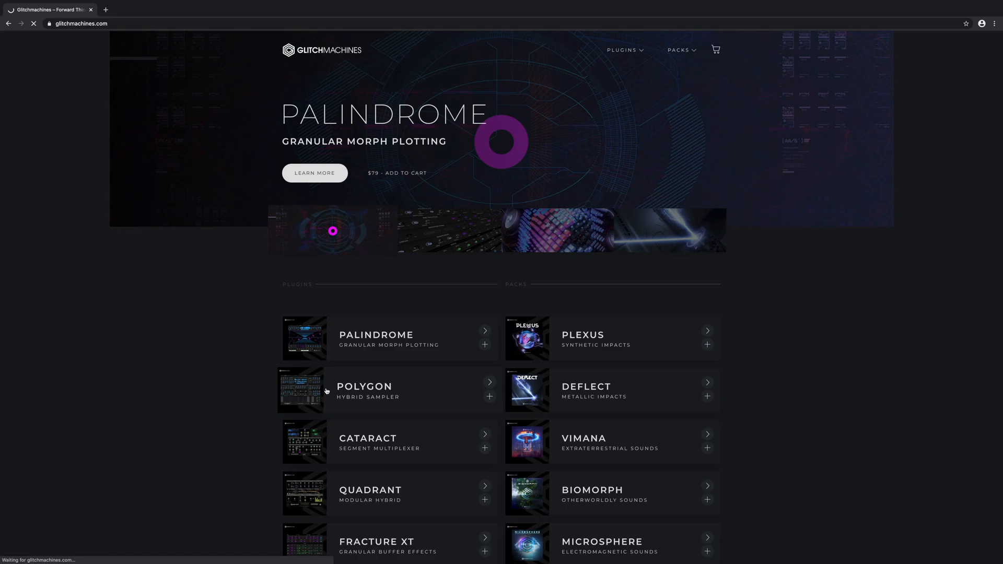
pyautogui.click(363, 389)
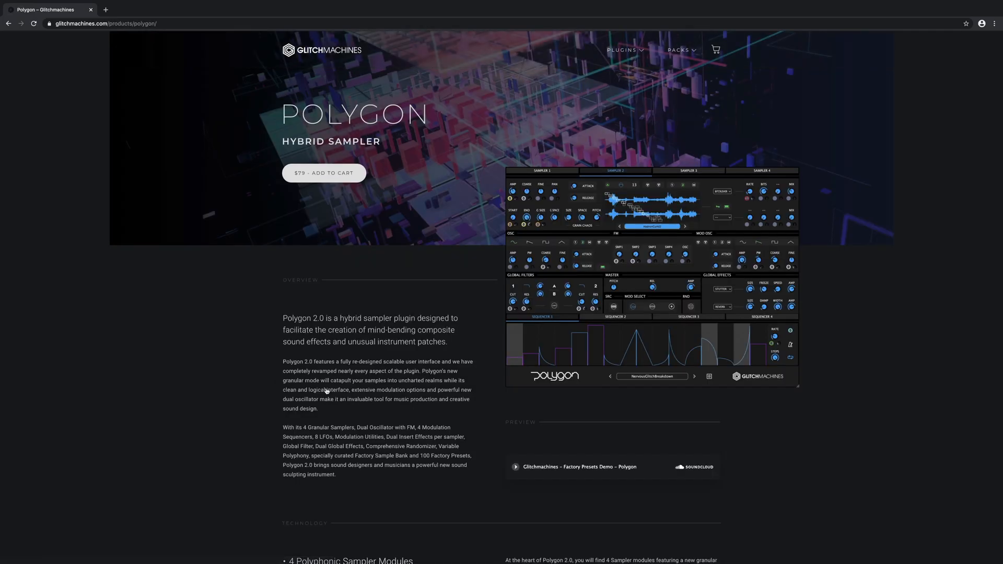
pyautogui.moveTo(241, 392)
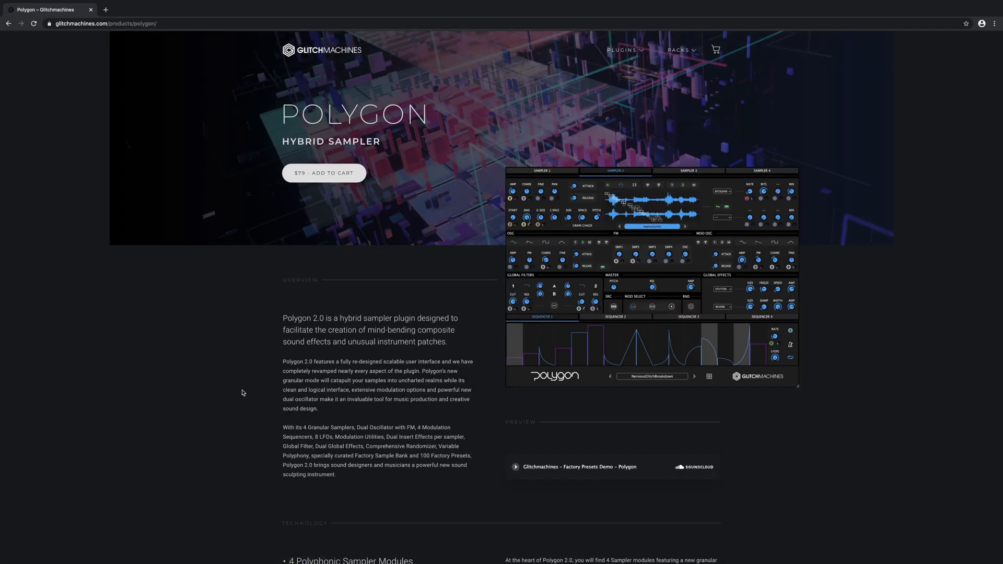
pyautogui.click(651, 275)
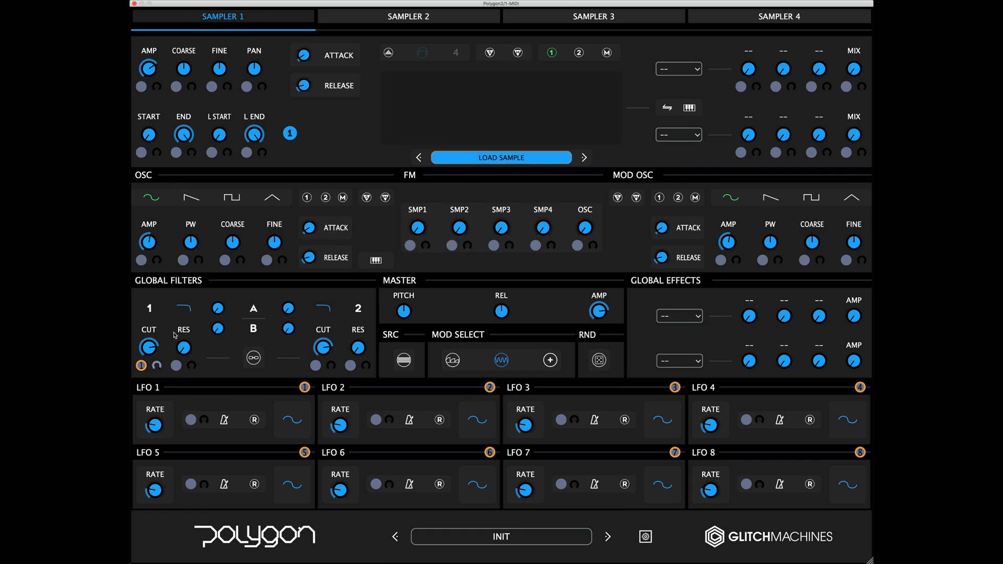
# - Load the INIT preset so the eight LFO panels show beneath Global Filters and Effects
pyautogui.click(606, 536)
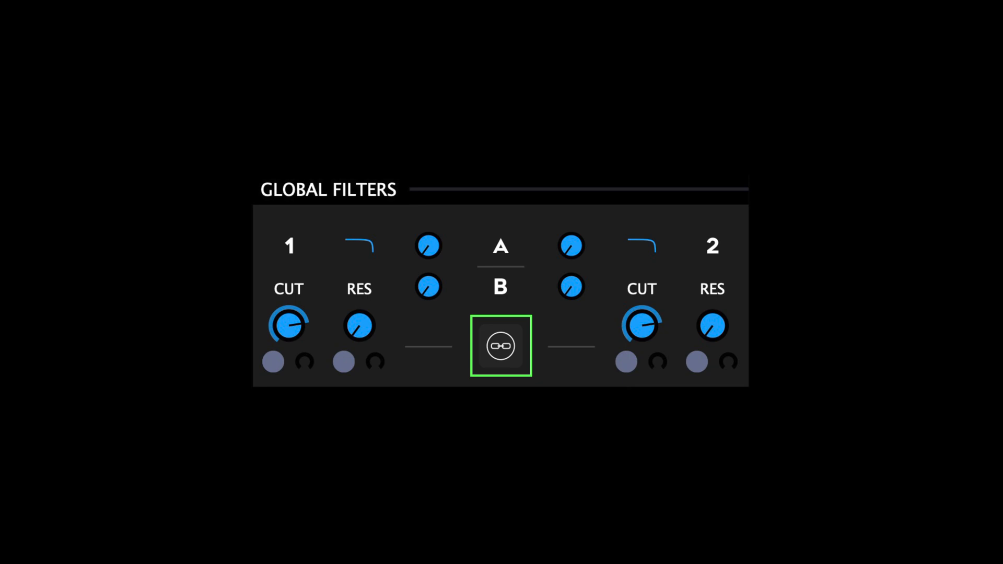
pyautogui.click(500, 346)
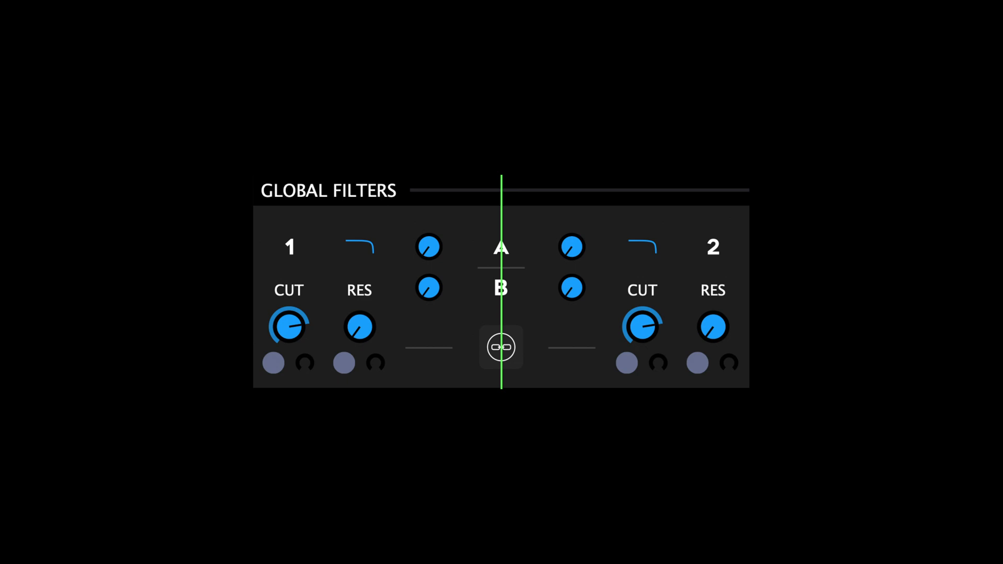
pyautogui.click(500, 347)
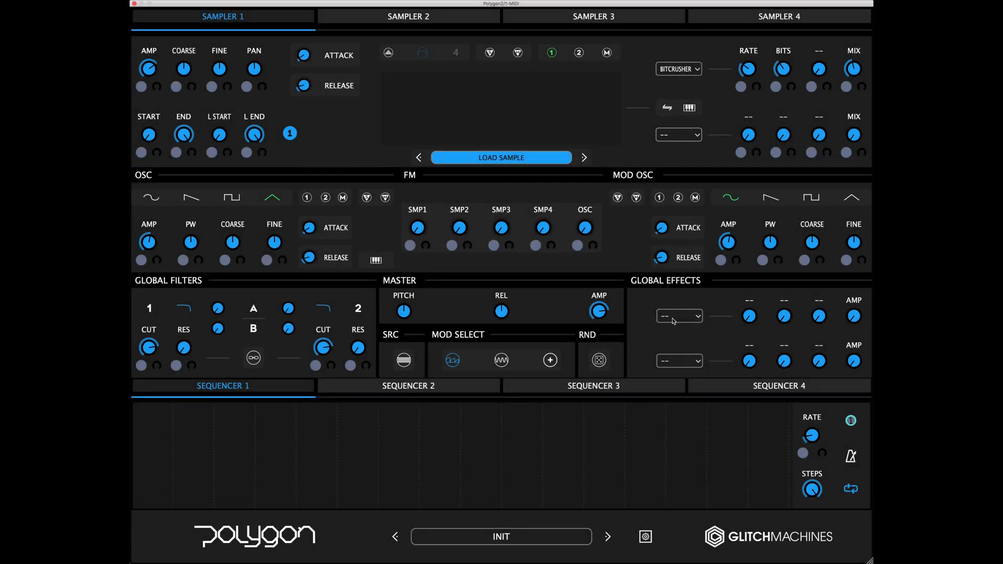
# - Choose SYNC DELAY as the effect type for the first Global Effects slot
pyautogui.click(679, 315)
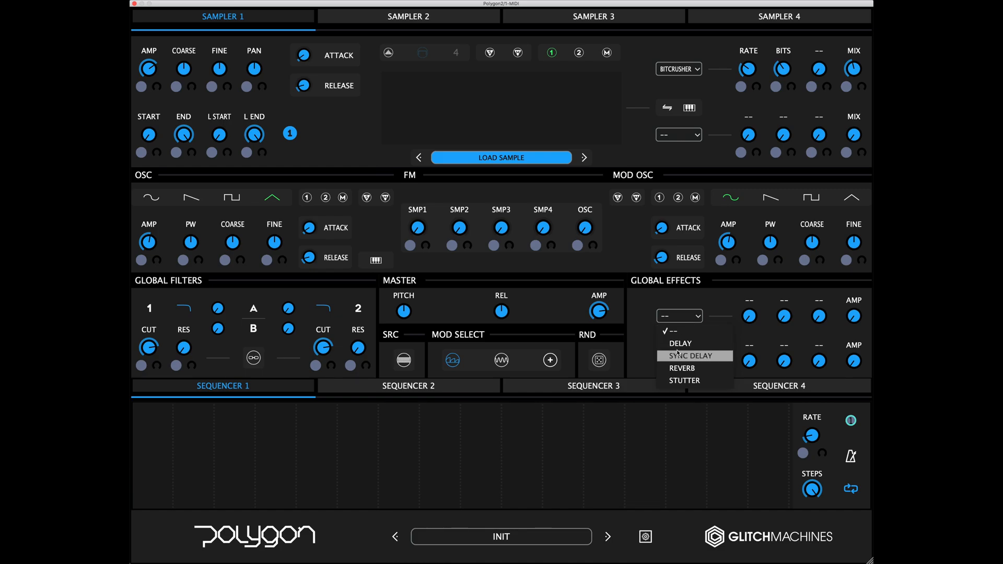
pyautogui.click(683, 355)
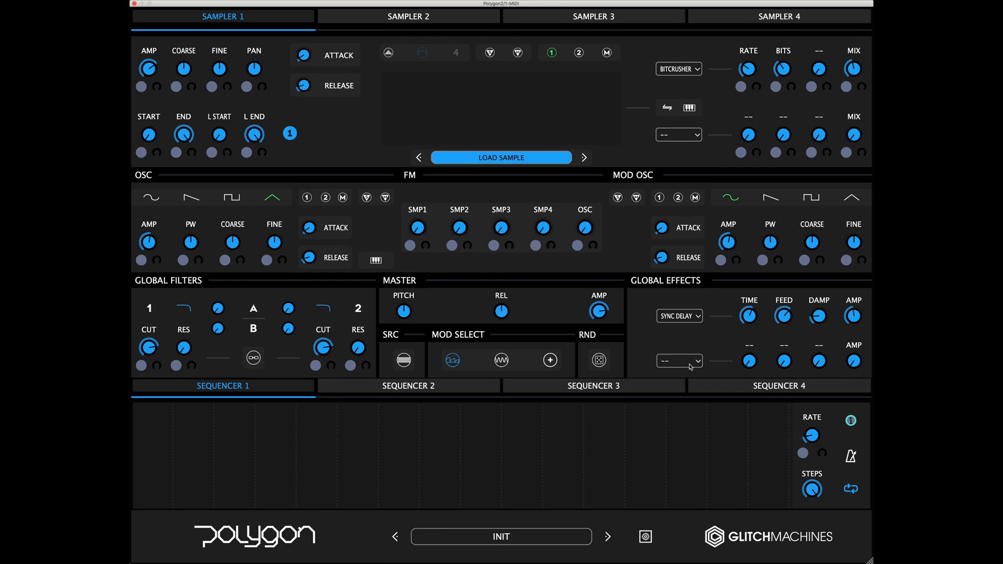
pyautogui.click(678, 362)
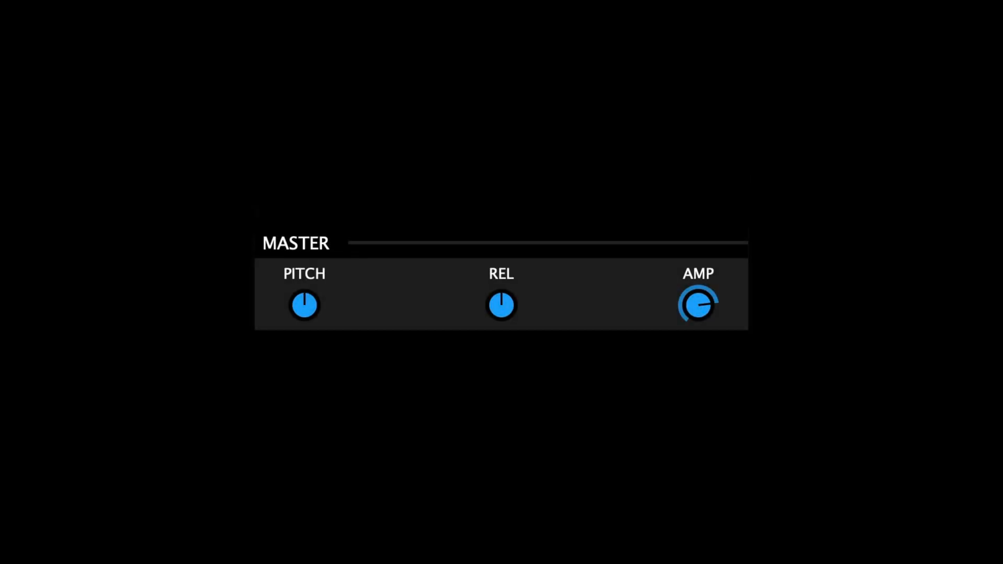
pyautogui.click(304, 304)
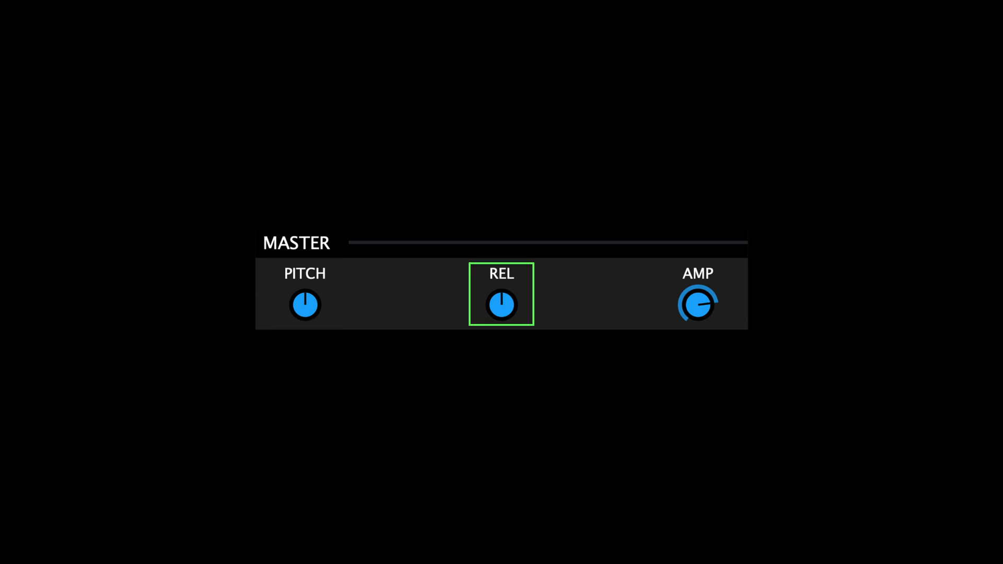
pyautogui.click(697, 304)
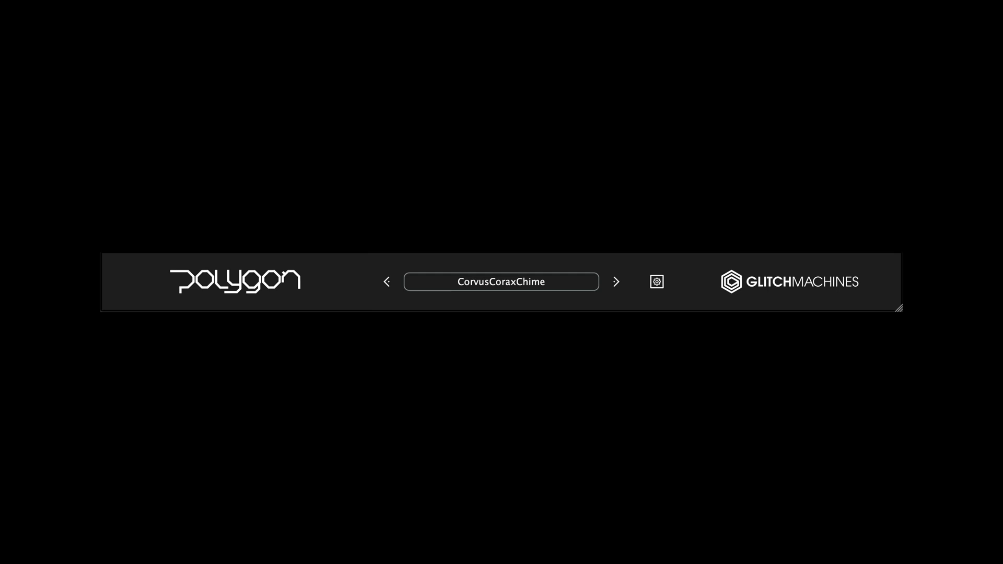
# - Audition the BodyMeltStaccato and AerobixVideo factory presets, then show the full preset list
pyautogui.click(500, 281)
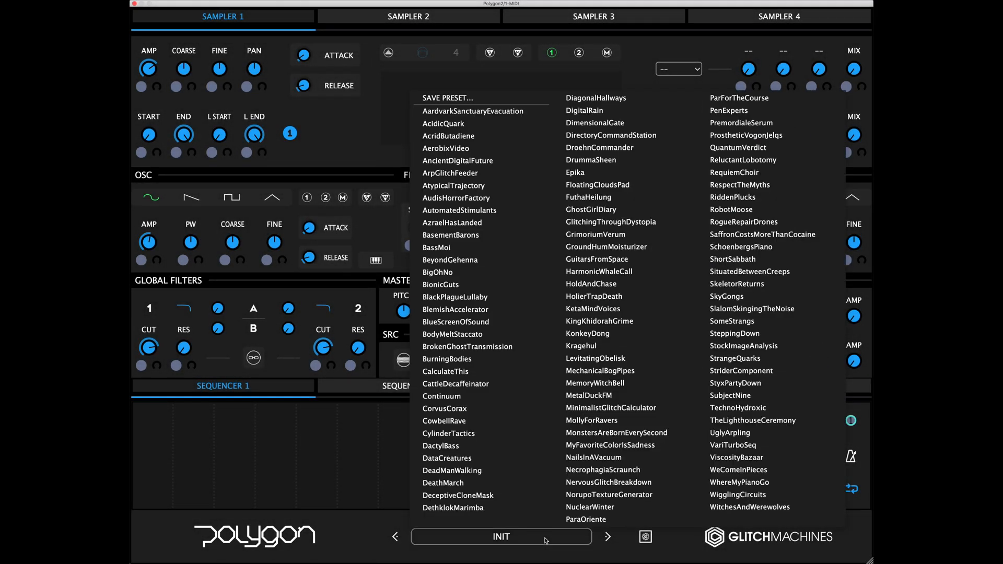
pyautogui.click(453, 335)
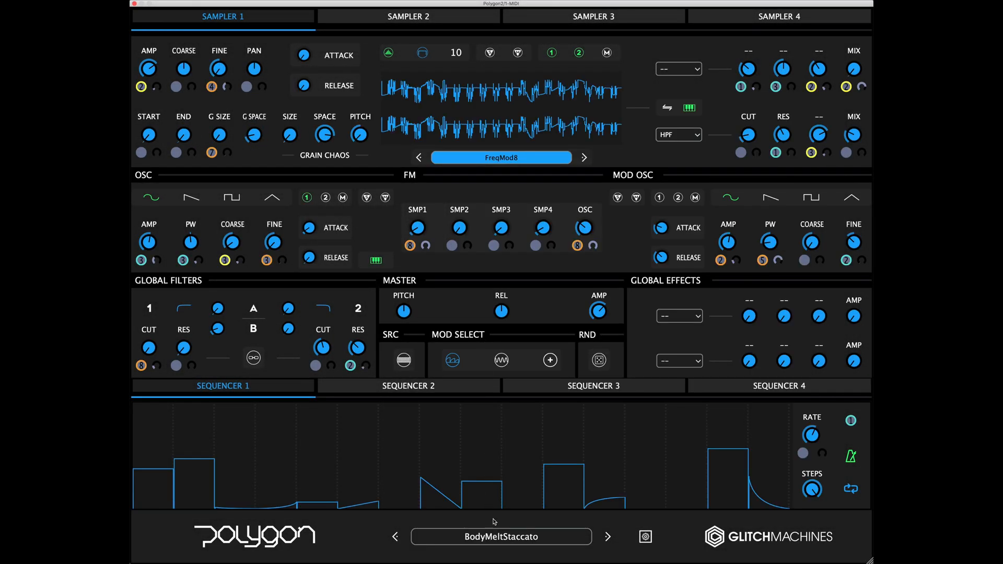
pyautogui.click(606, 536)
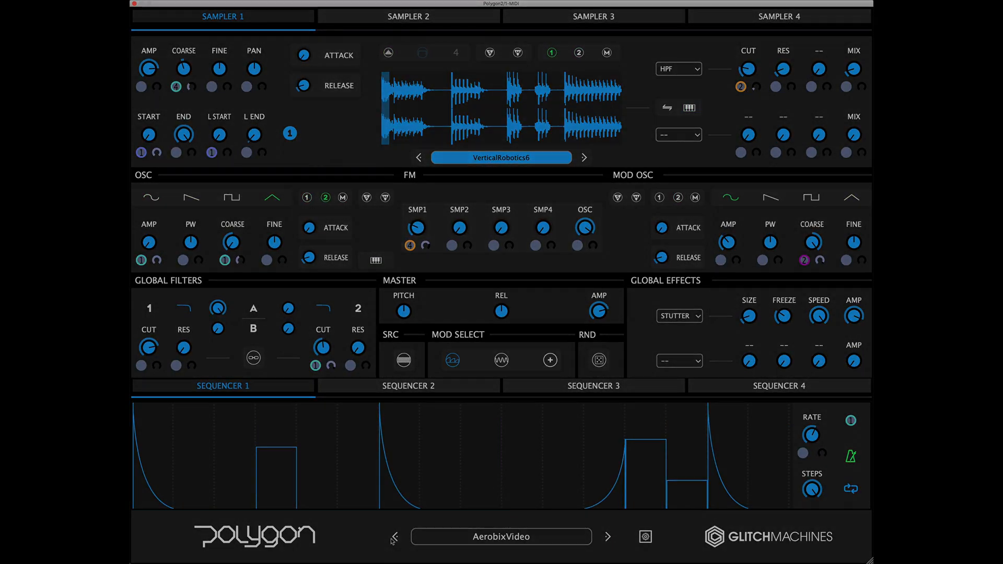
pyautogui.click(501, 536)
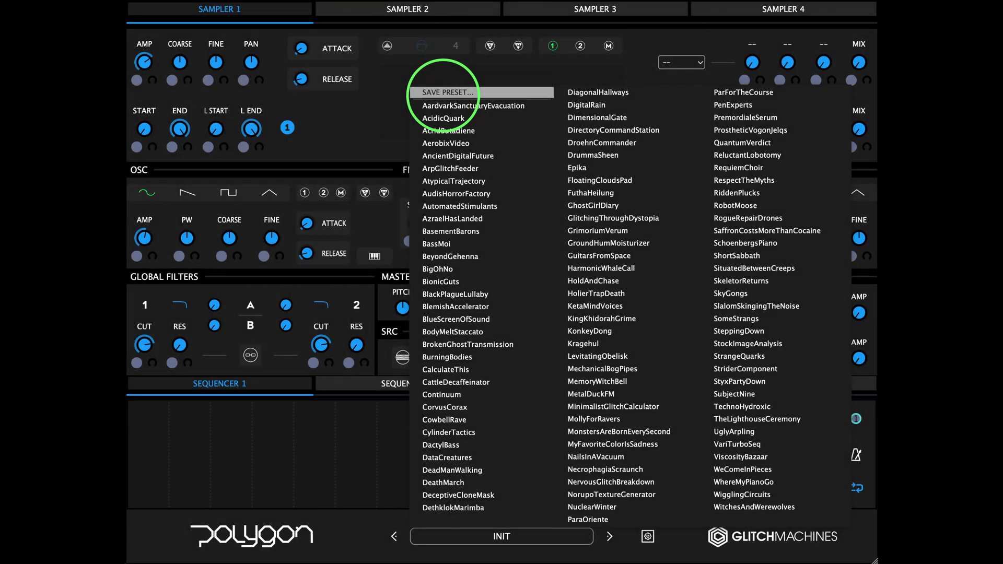
pyautogui.click(647, 536)
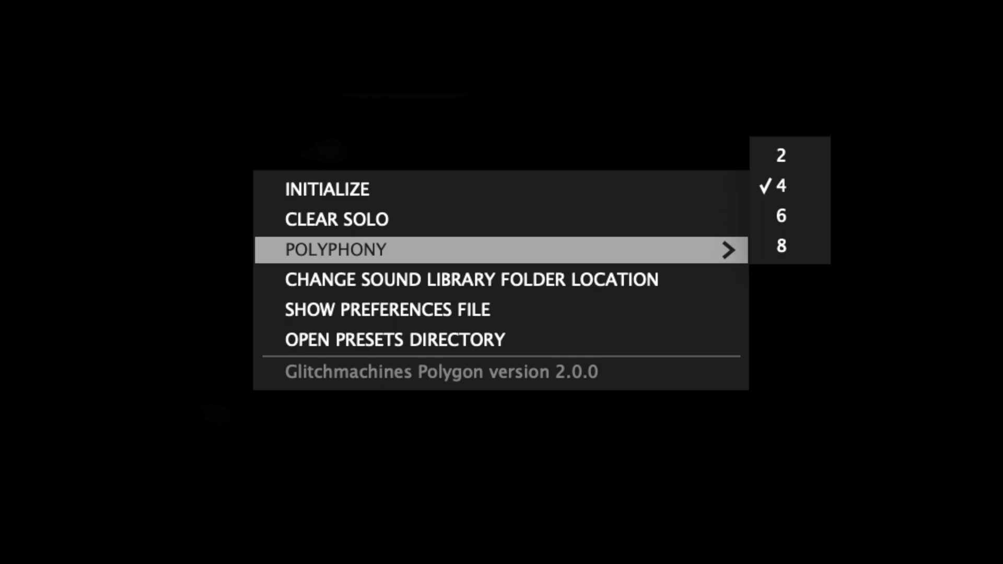
pyautogui.moveTo(469, 281)
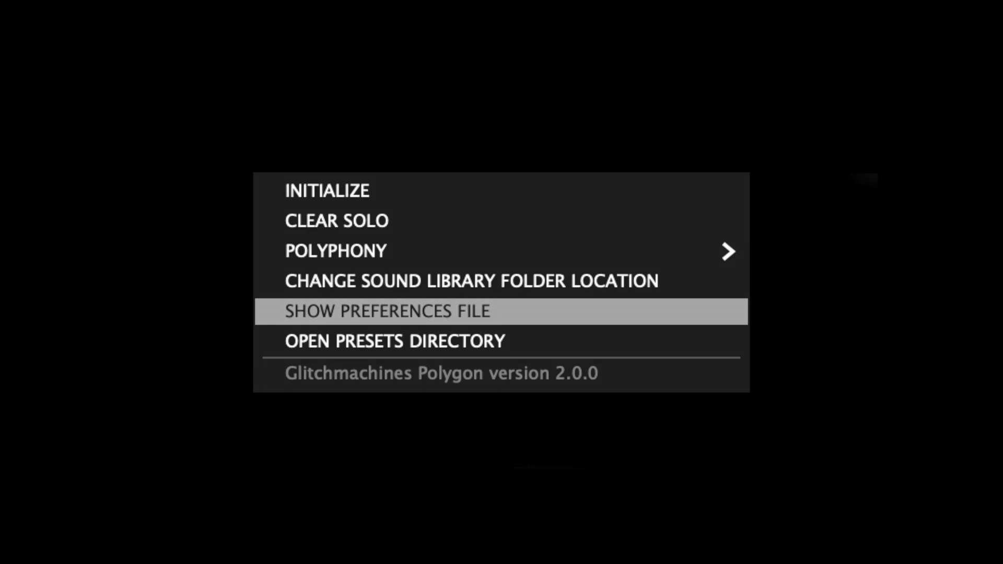
pyautogui.moveTo(394, 340)
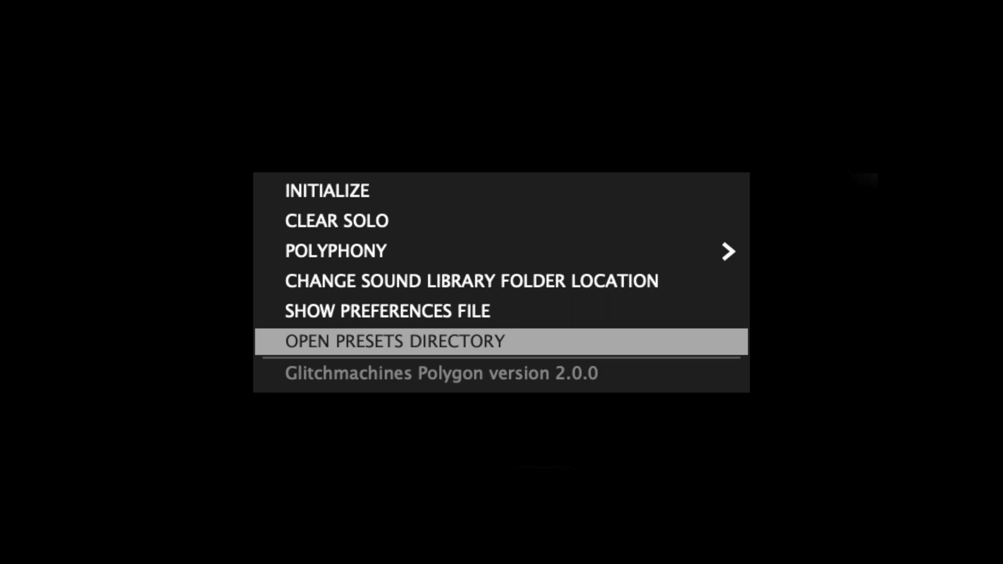
# - Choose Open Presets Directory from the configuration menu
pyautogui.click(394, 340)
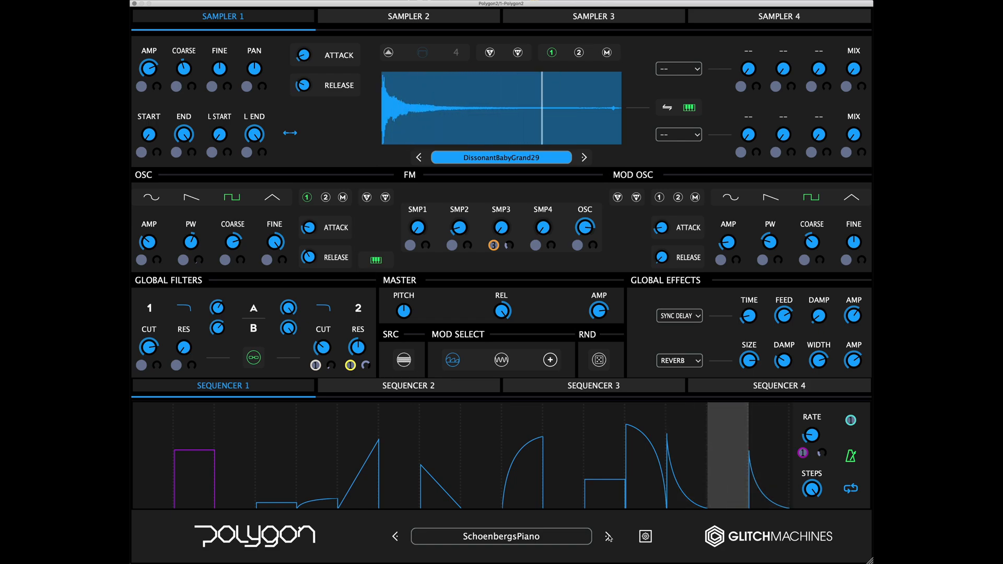
# - Step through the next factory presets in the footer until RequiemChoir is loaded
pyautogui.click(606, 536)
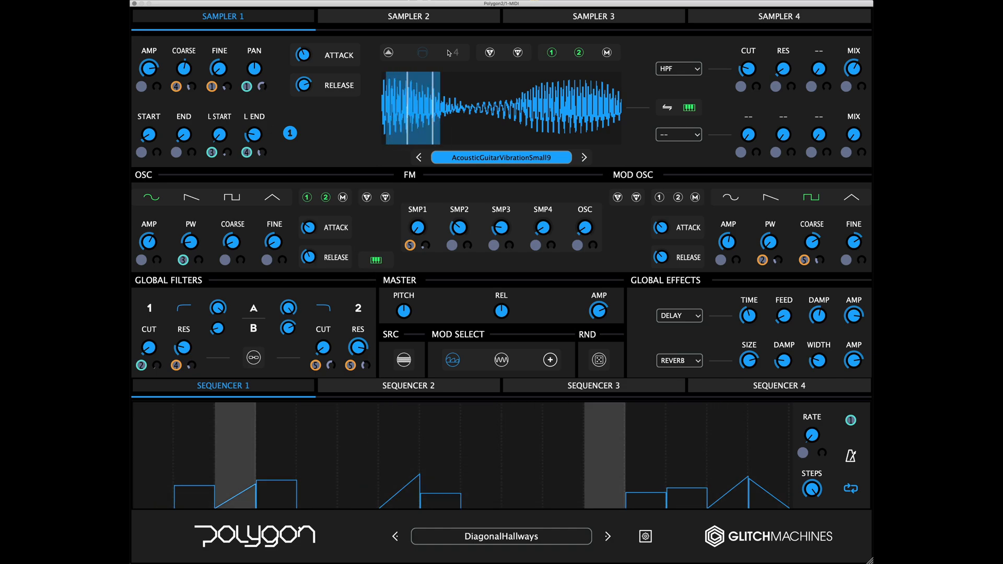
pyautogui.click(606, 536)
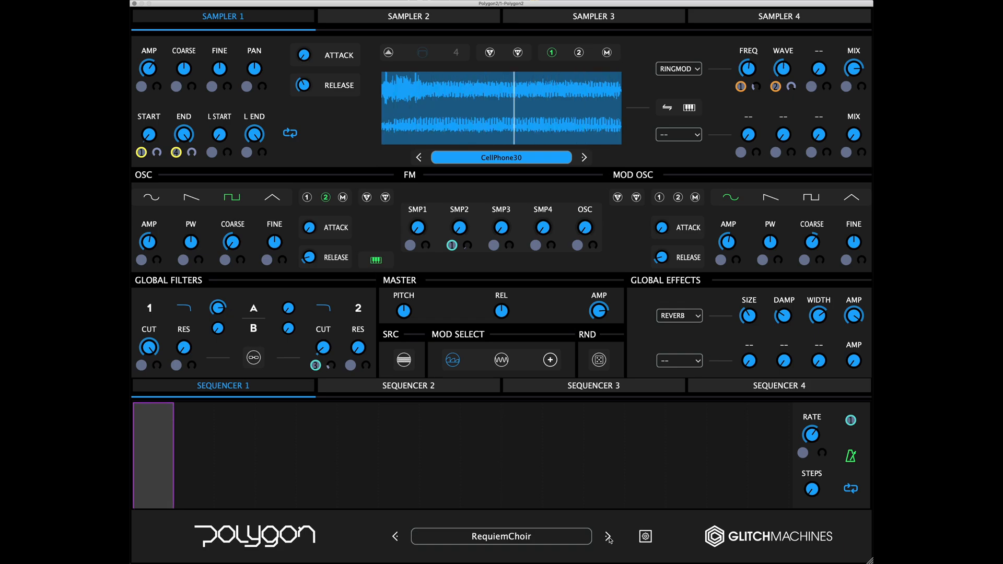
# - Go from the Glitchmachines logo link to the Polygon product page on the website
pyautogui.click(768, 536)
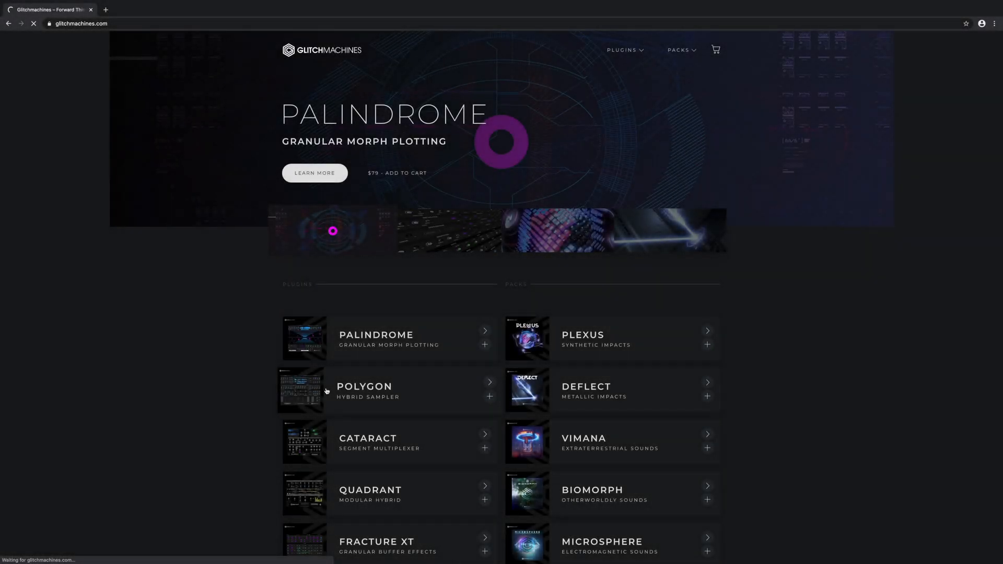
pyautogui.click(364, 388)
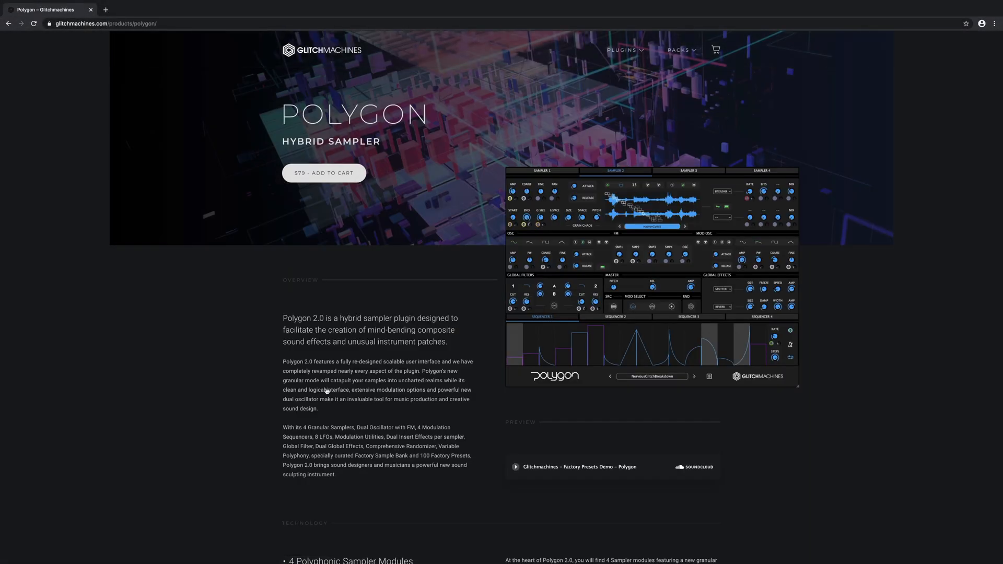
pyautogui.moveTo(242, 392)
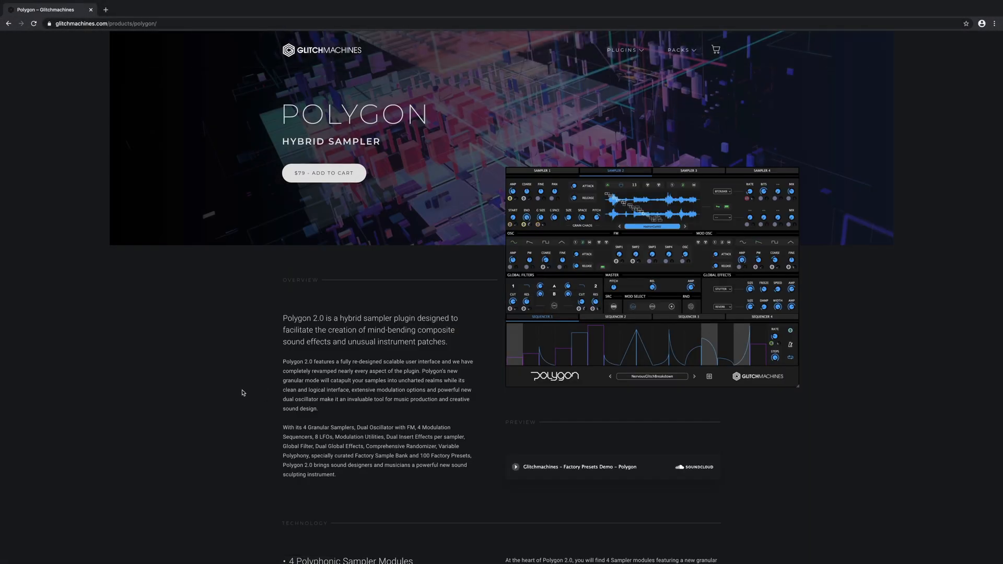